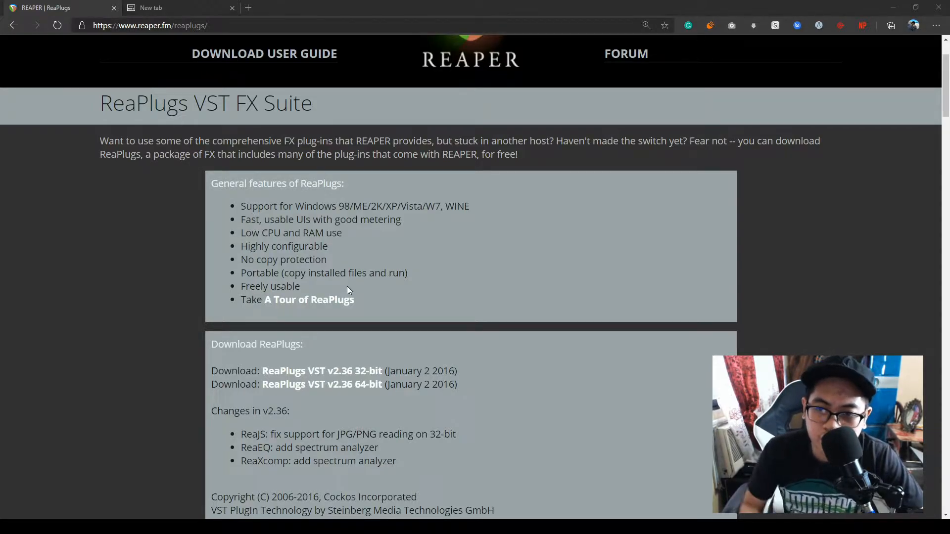
mouse_move(363, 122)
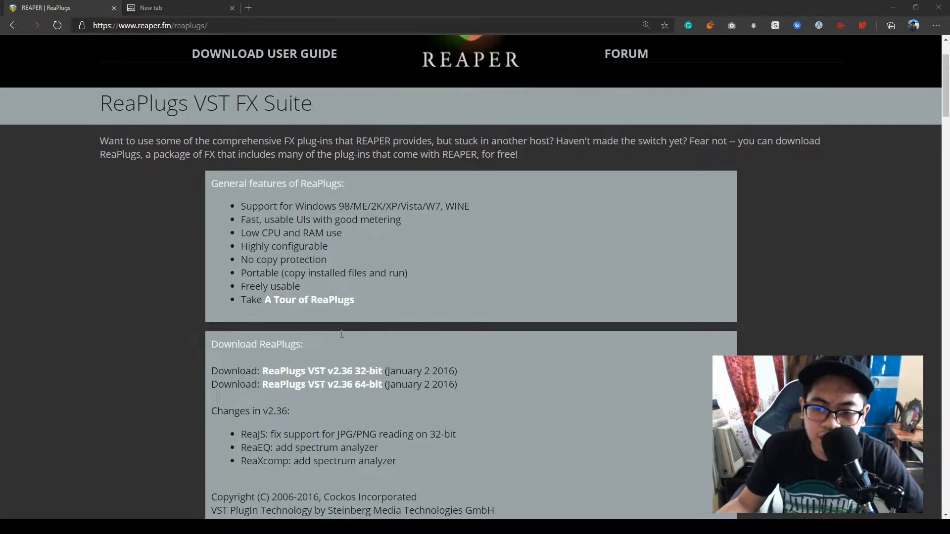
mouse_move(402, 336)
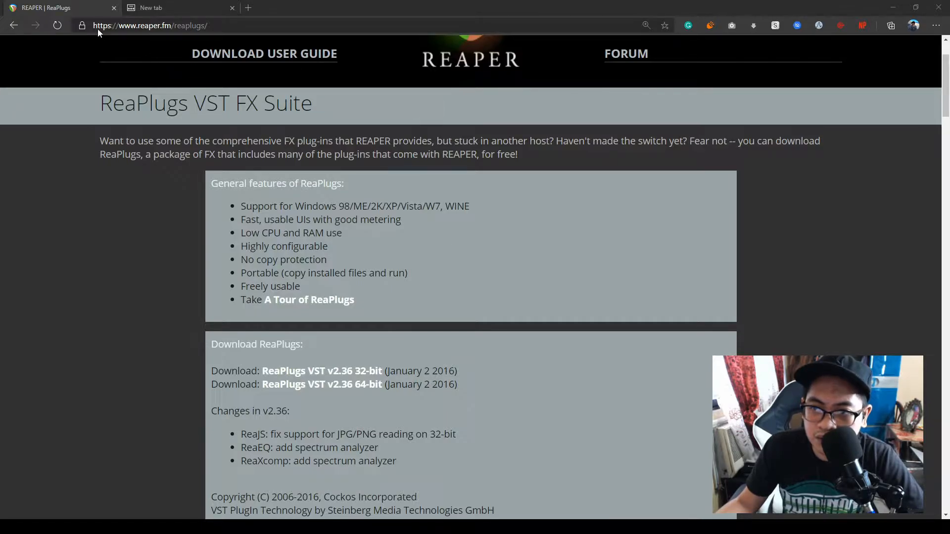
mouse_move(132, 33)
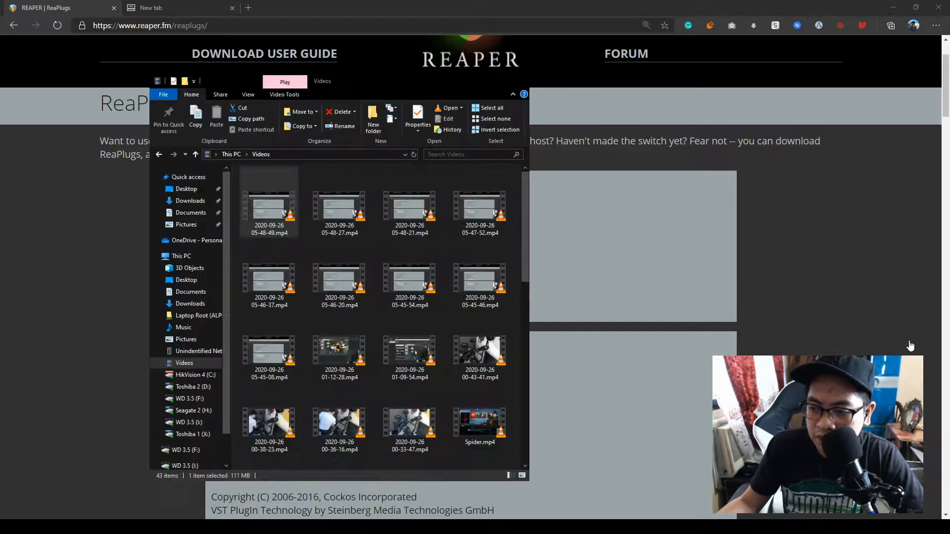
Launch reaplugs236_x64-install.exe from the Downloads folder in File Explorer
left_click(150, 25)
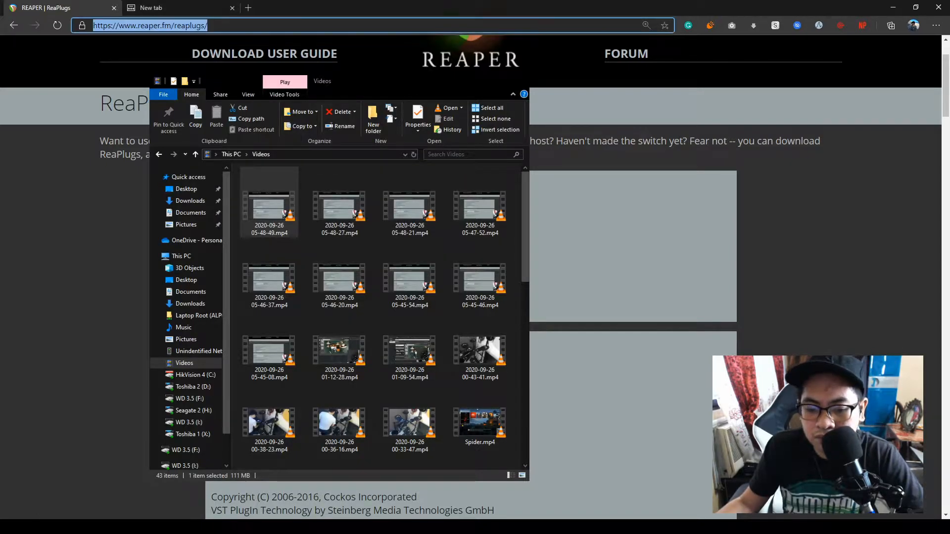
left_click(190, 201)
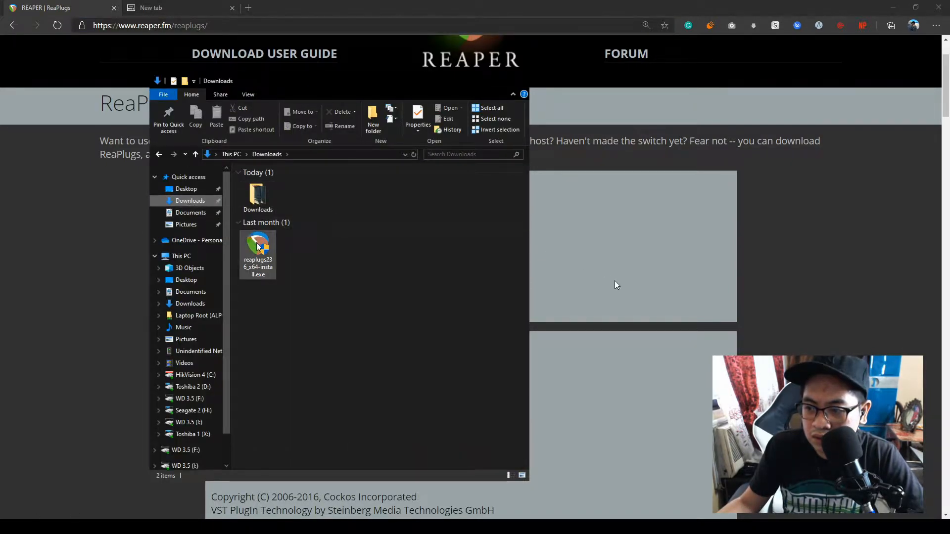
left_click(257, 248)
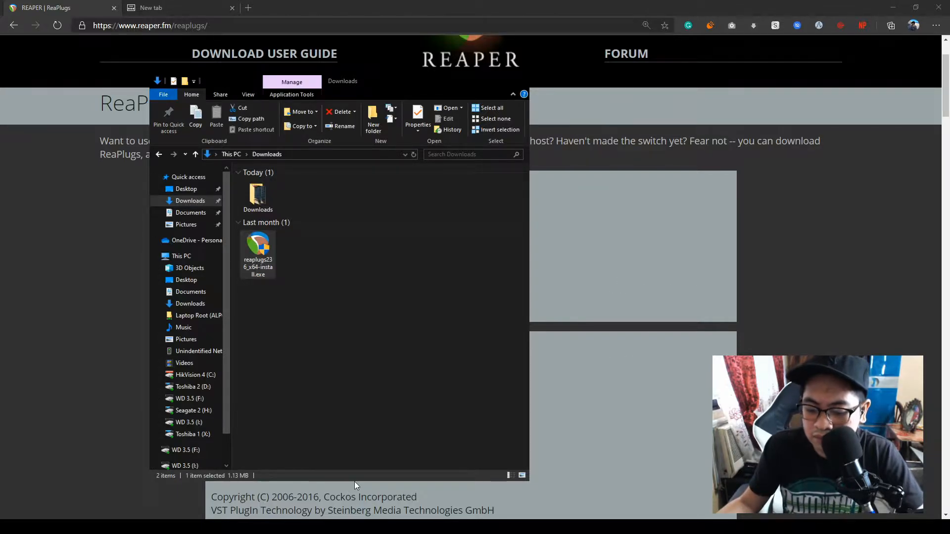
mouse_move(911, 309)
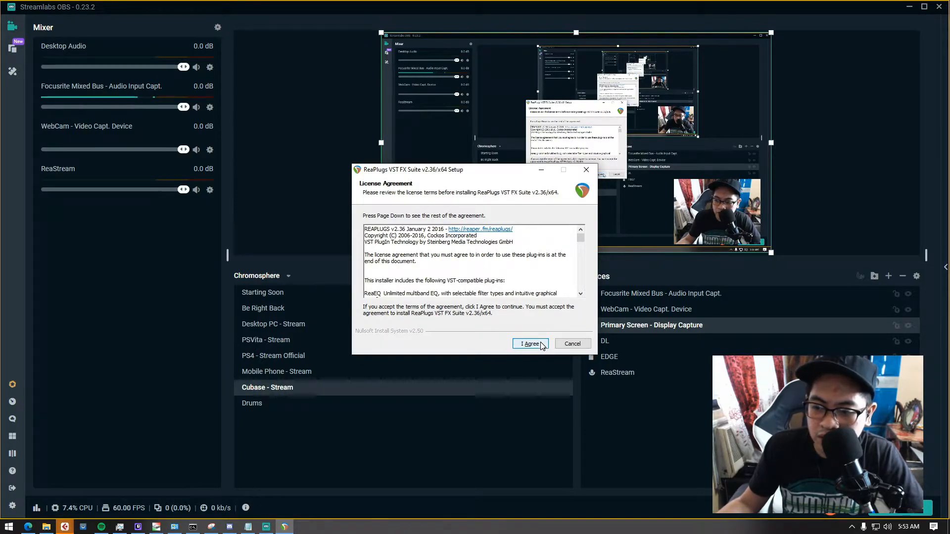
Accept the license, untick the compressor and gate components so only ReaStream installs, and proceed to install
left_click(530, 344)
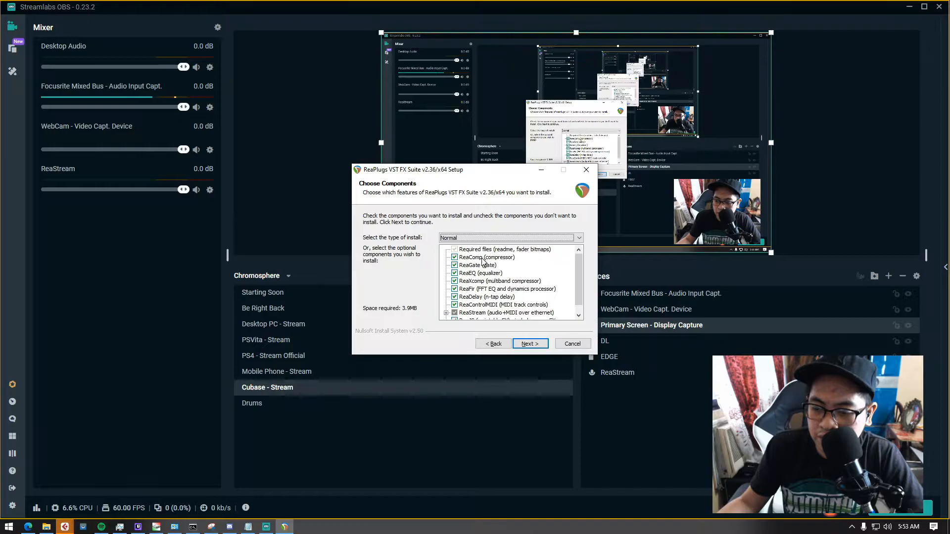
left_click(454, 257)
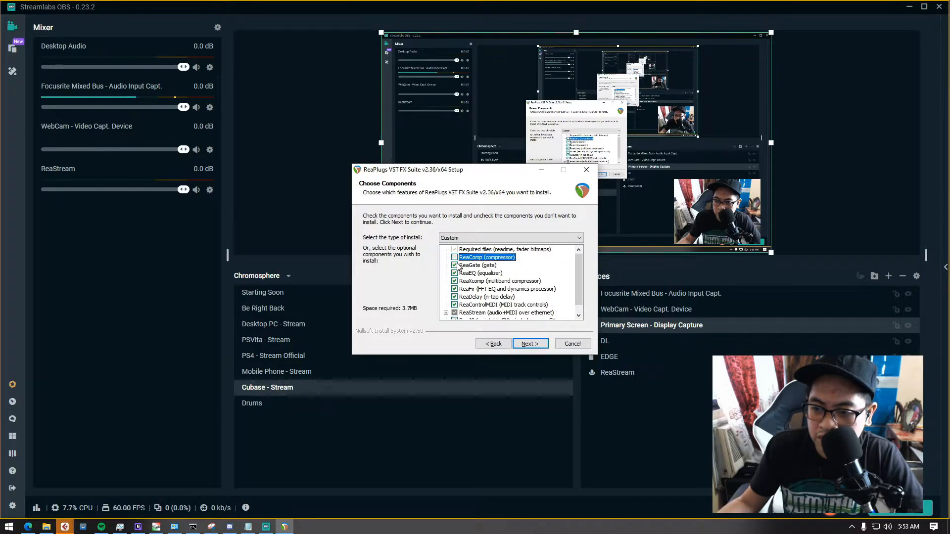
left_click(454, 289)
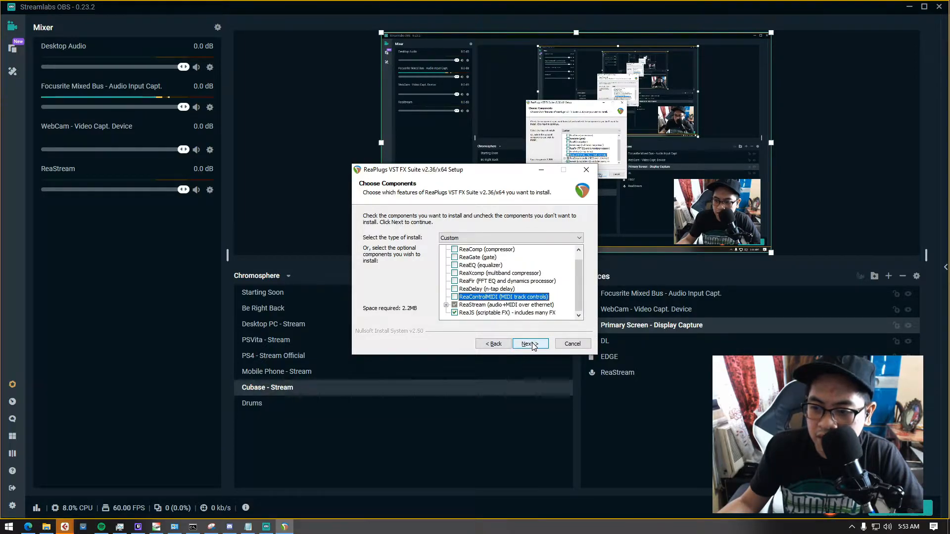
left_click(528, 344)
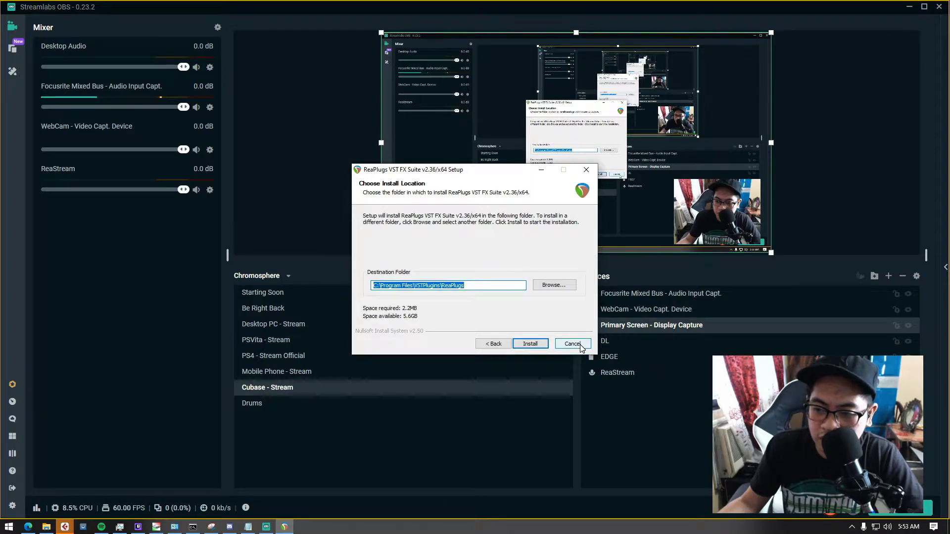
left_click(572, 343)
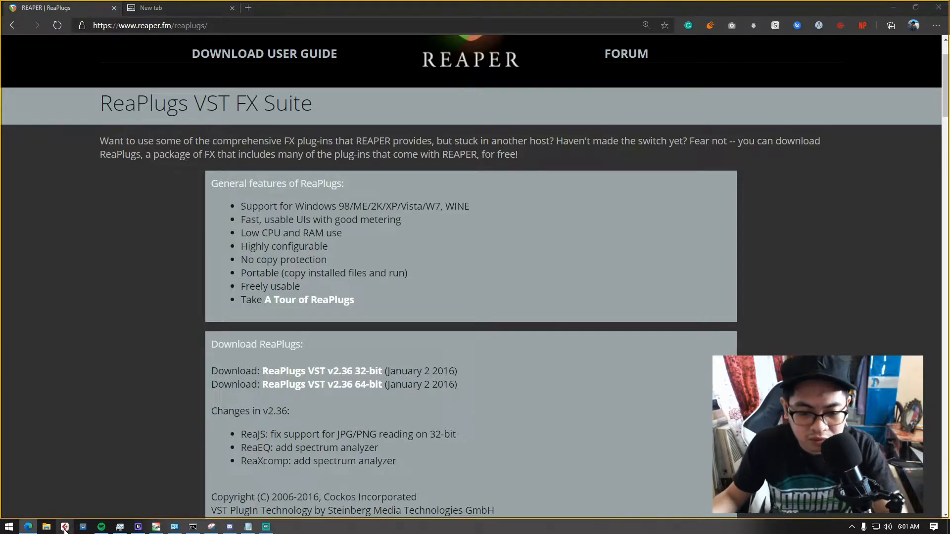
Switch to OBS Studio and choose Filters from the Audio Input Capture 2 source's context menu
left_click(9, 523)
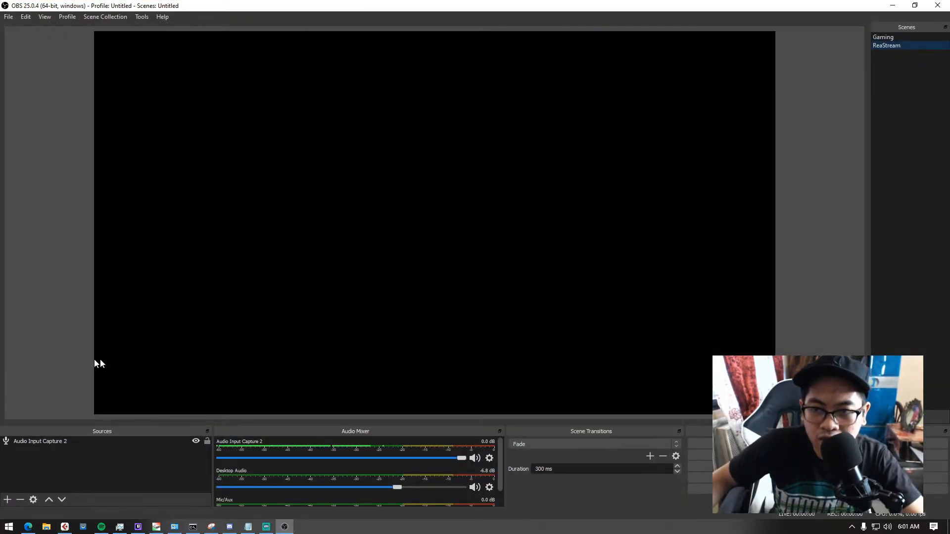
right_click(40, 441)
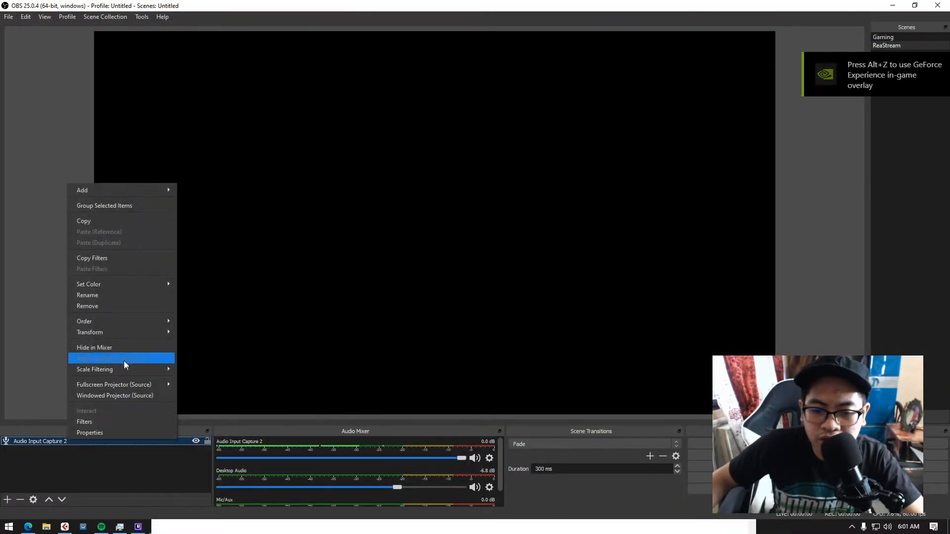
left_click(88, 305)
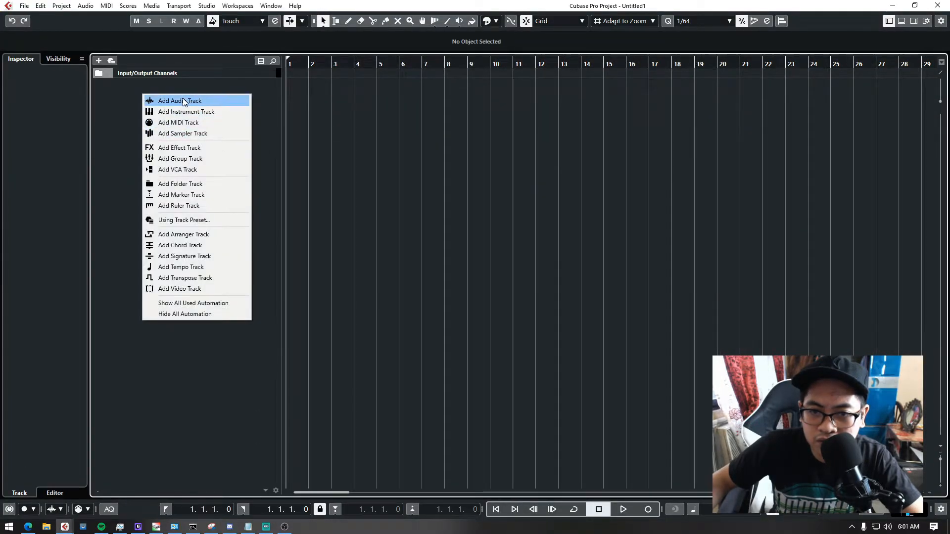
mouse_move(196, 105)
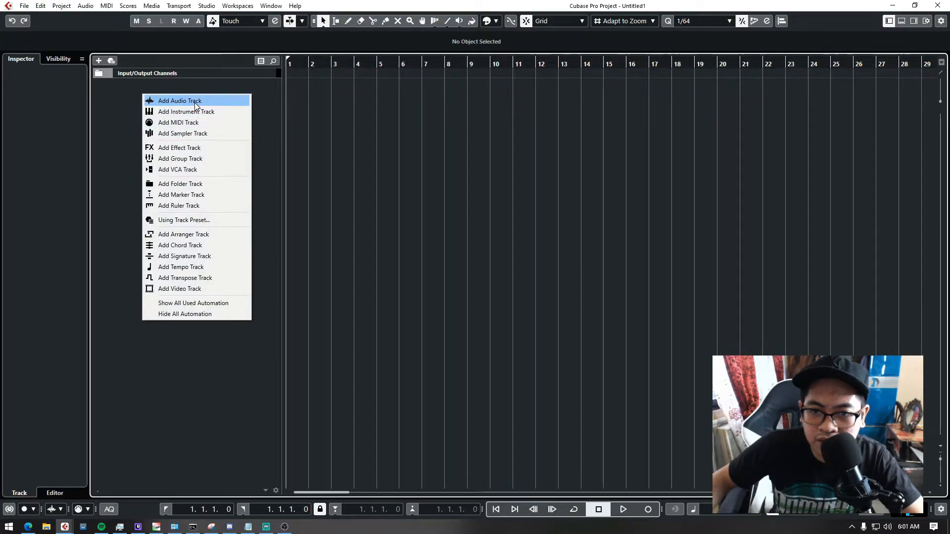
Add a new Audio 01 track and open the Stereo Out channel settings under Input/Output Channels
left_click(180, 101)
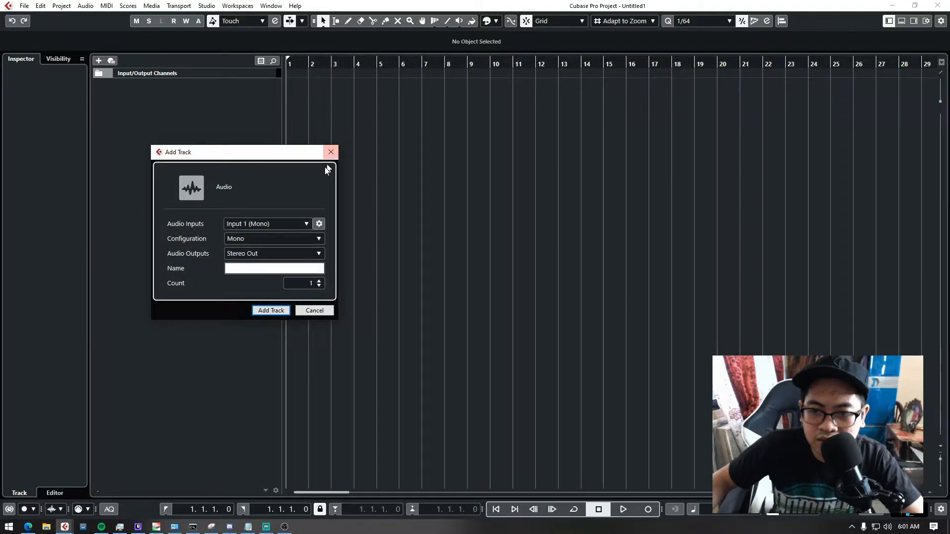
left_click(270, 310)
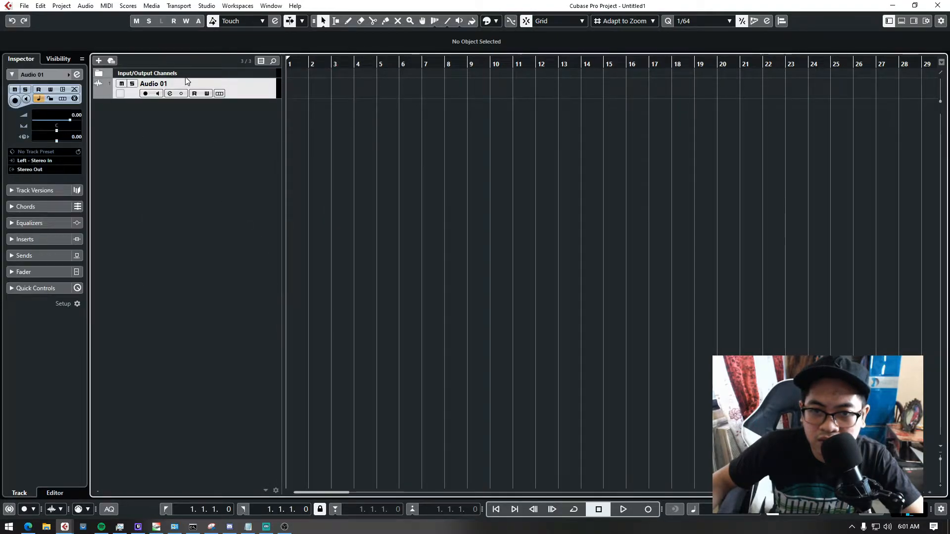
left_click(100, 74)
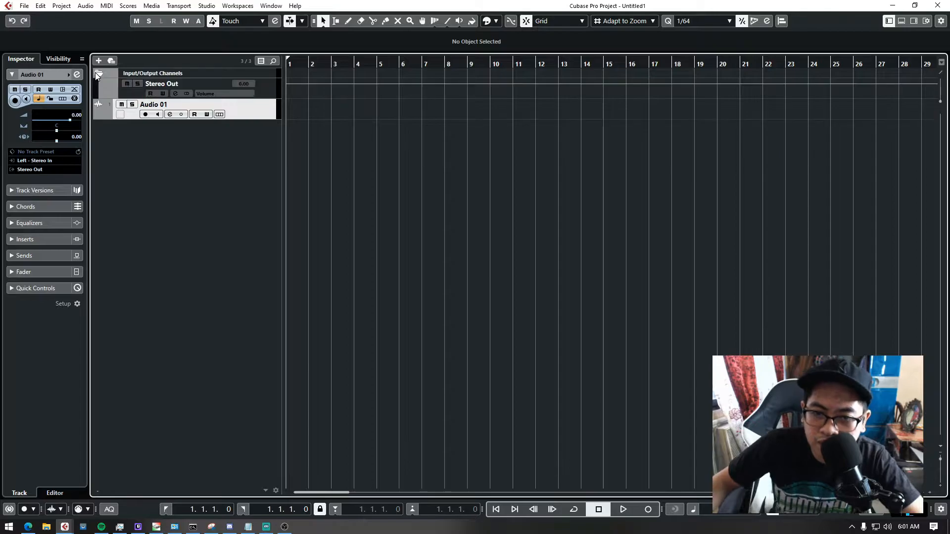
left_click(162, 83)
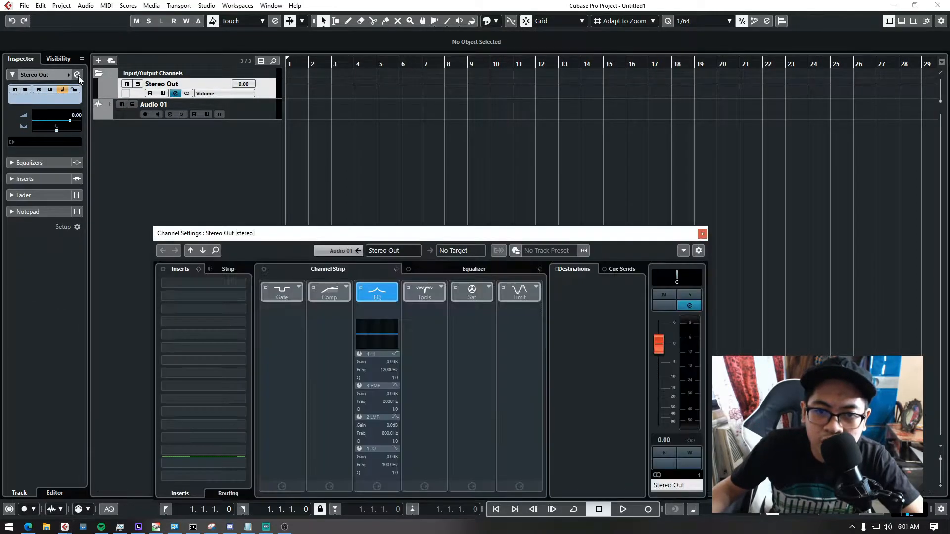
Load Cockos > ReaPlugs > reastream-standalone into the first insert slot of Stereo Out
left_click(204, 281)
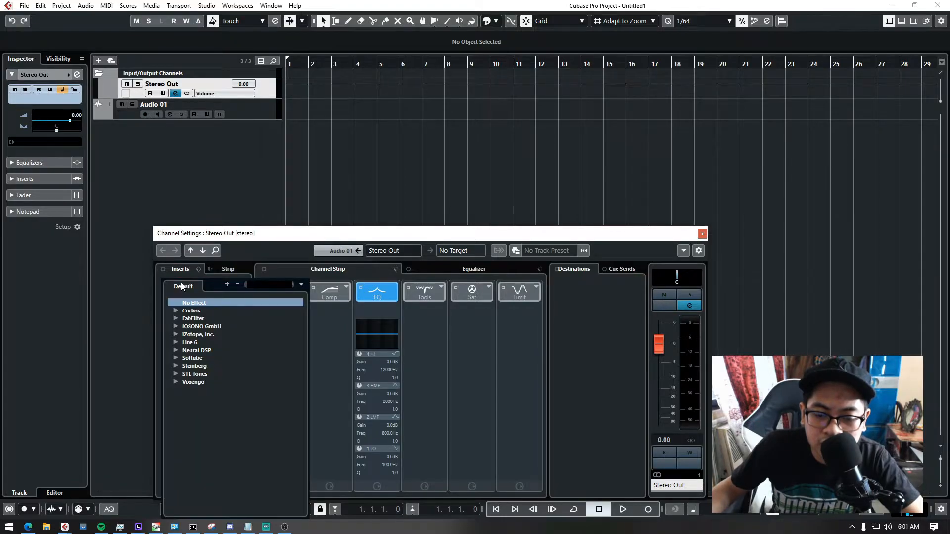
left_click(176, 310)
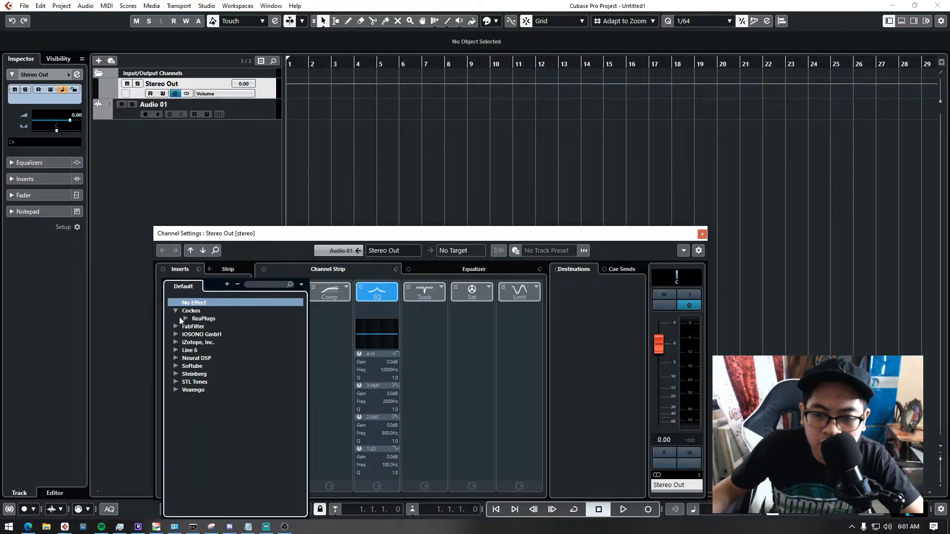
left_click(184, 319)
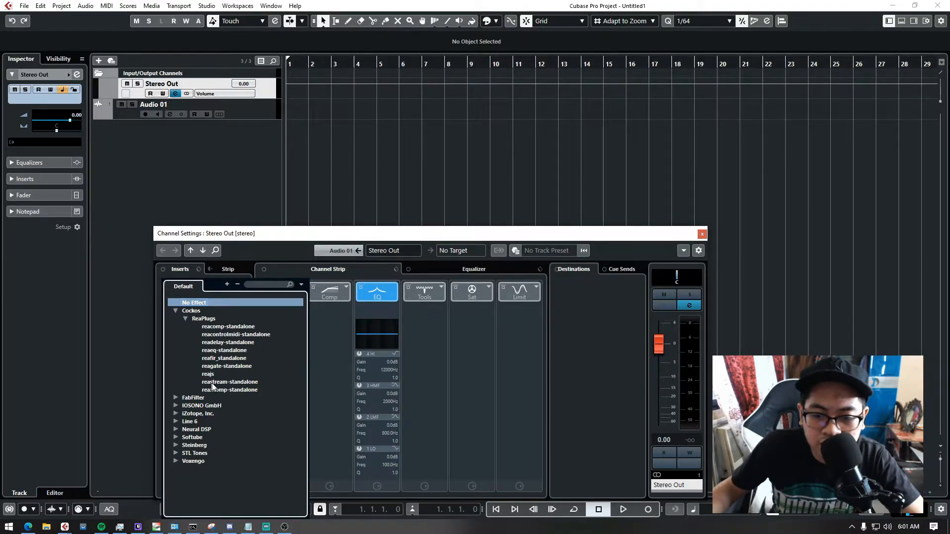
left_click(229, 381)
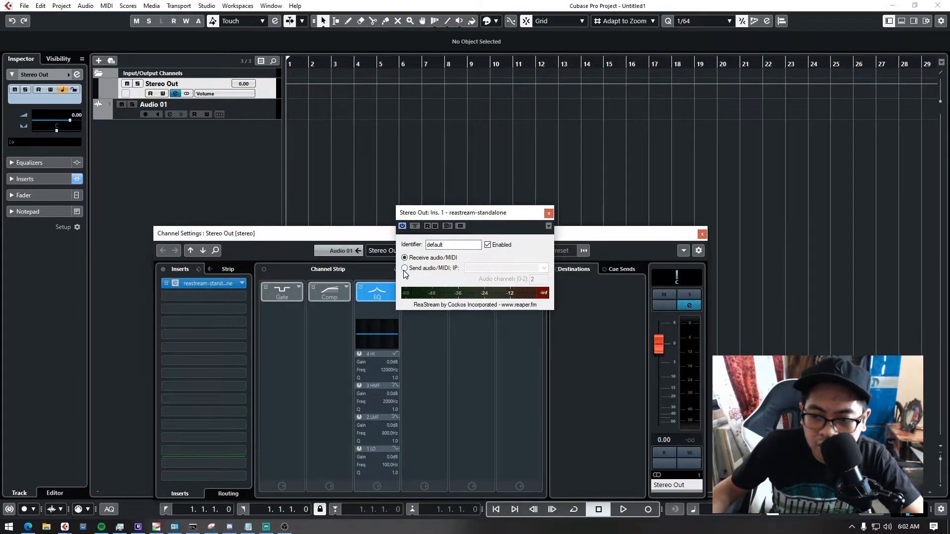
Set ReaStream to Send audio/MIDI to the * local broadcast address, then switch to OBS
left_click(404, 267)
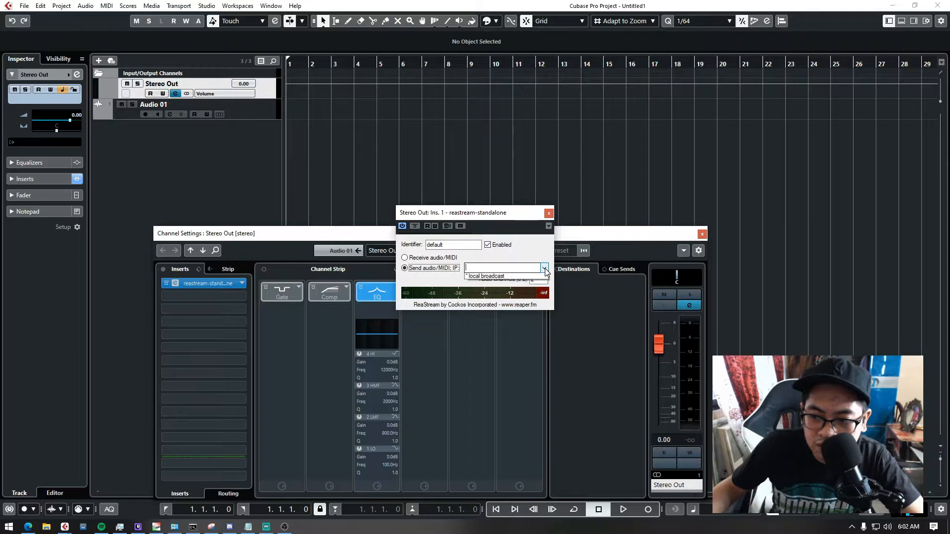
left_click(544, 267)
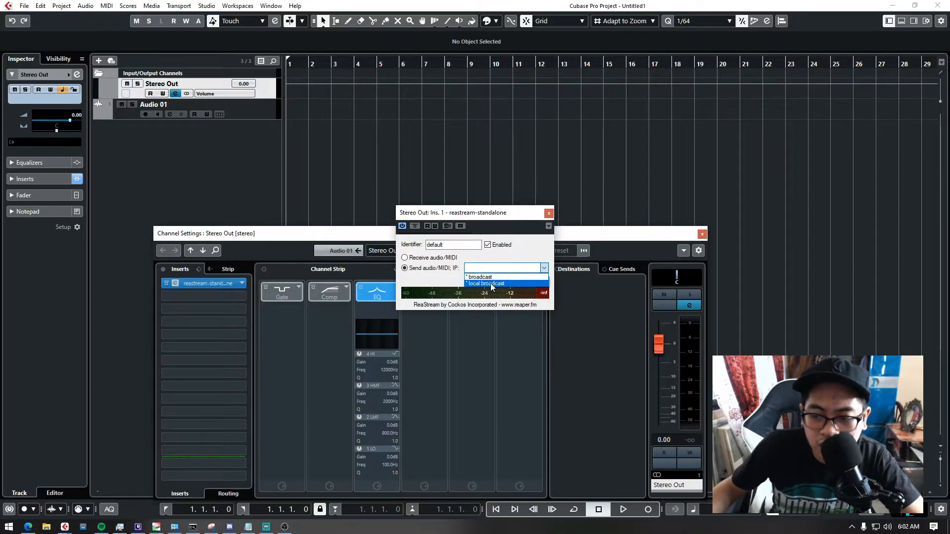
left_click(487, 283)
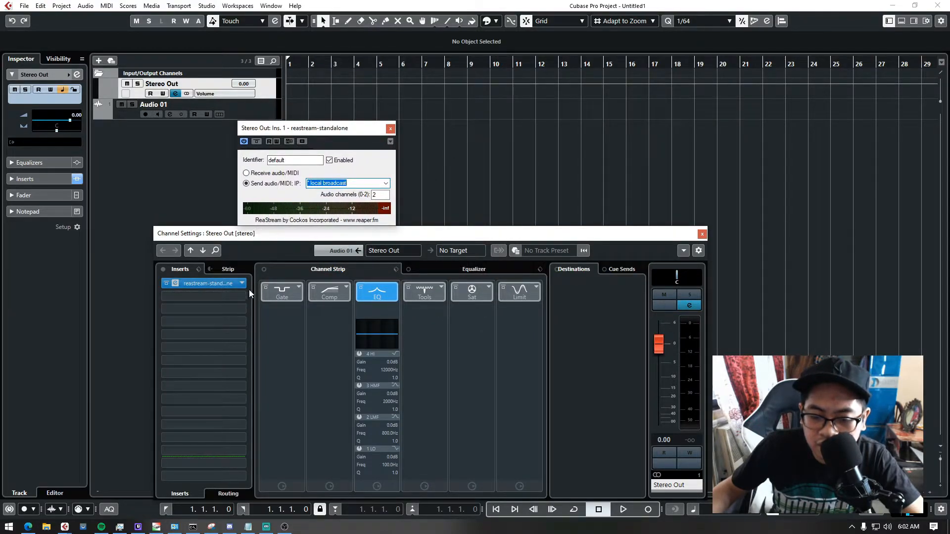
mouse_move(283, 526)
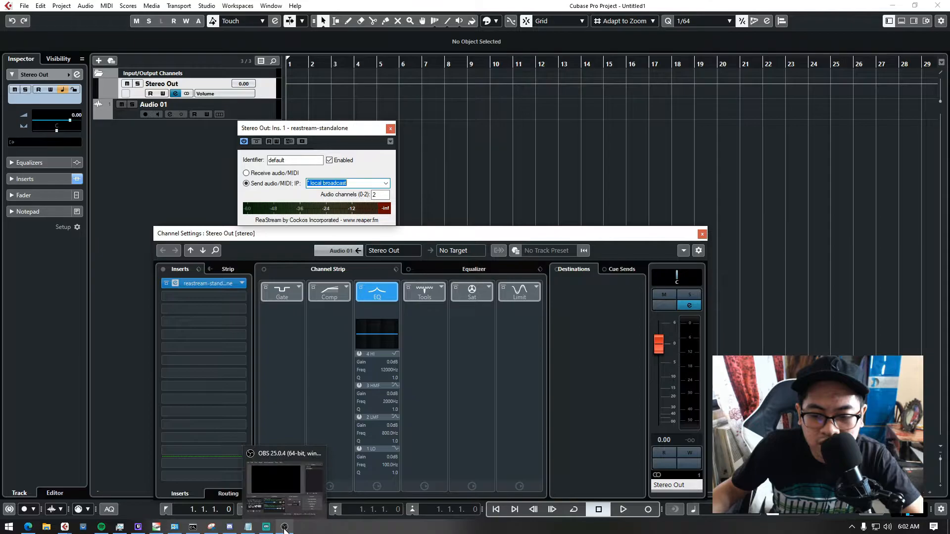
left_click(283, 526)
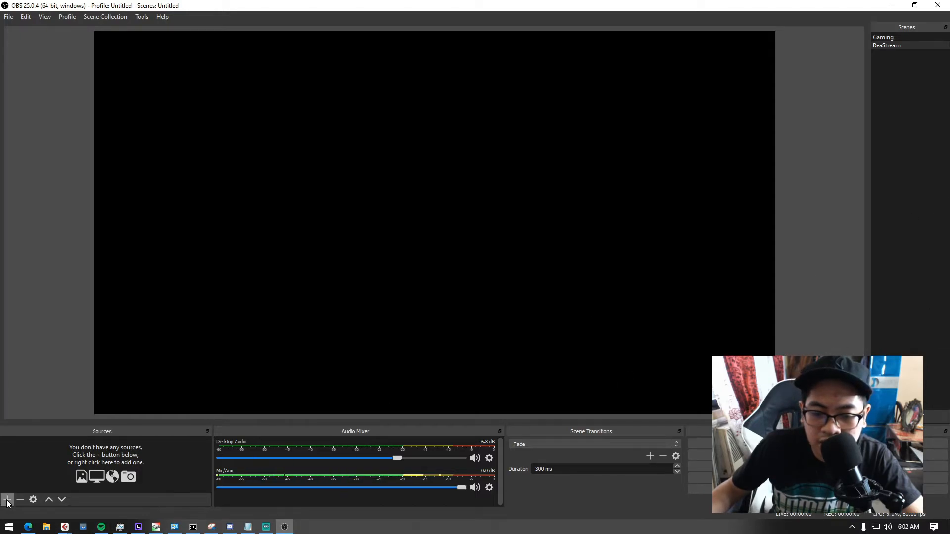
Add a new Audio Input Capture source to the OBS scene
left_click(6, 499)
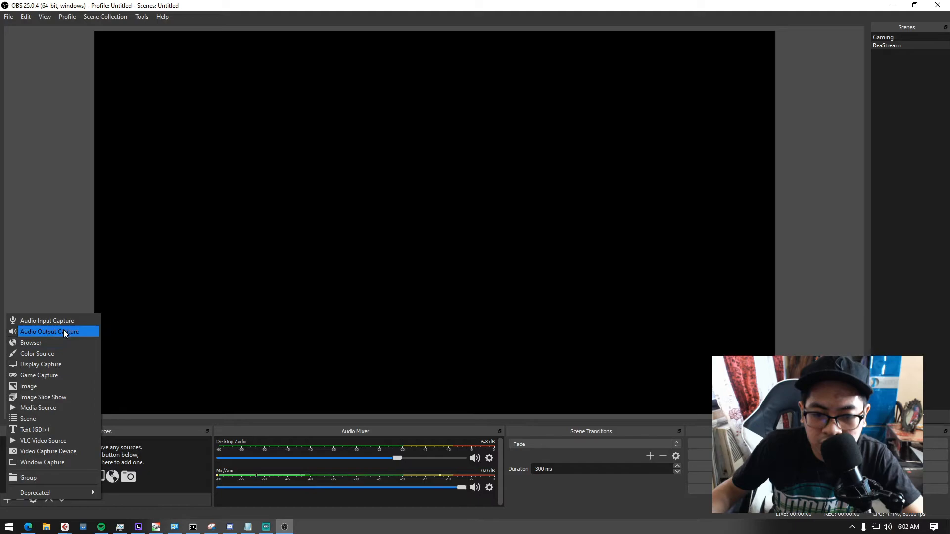
left_click(47, 320)
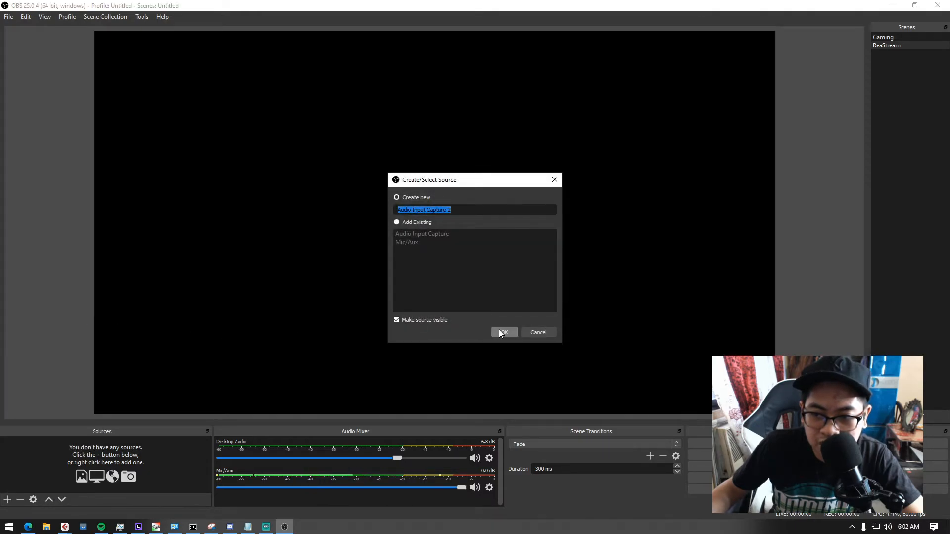
left_click(504, 332)
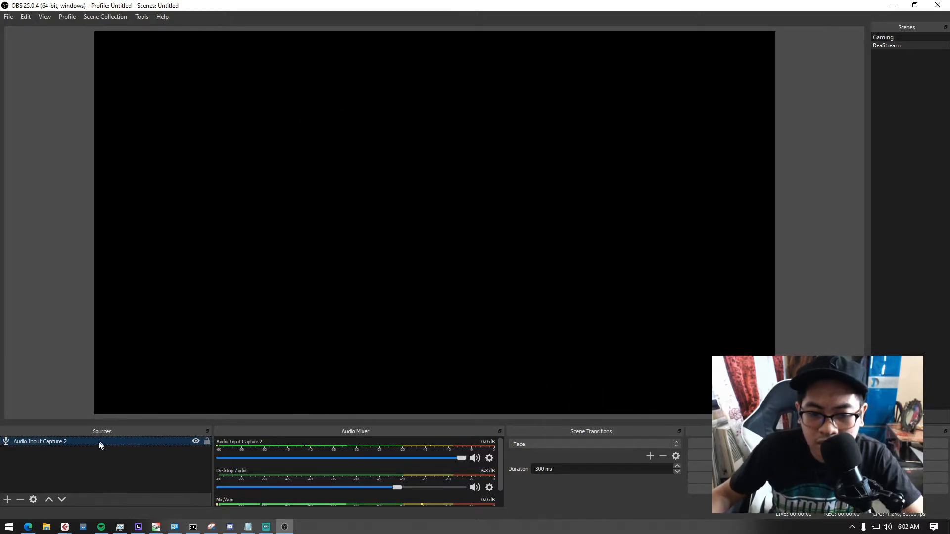
Add a VST 2.x Plug-in filter to the new audio source via its Filters dialog
right_click(41, 442)
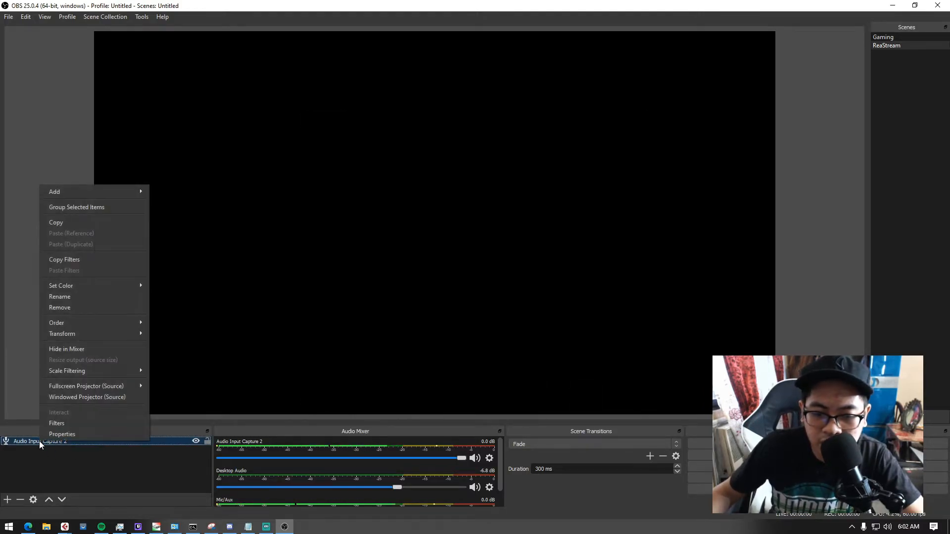
mouse_move(57, 424)
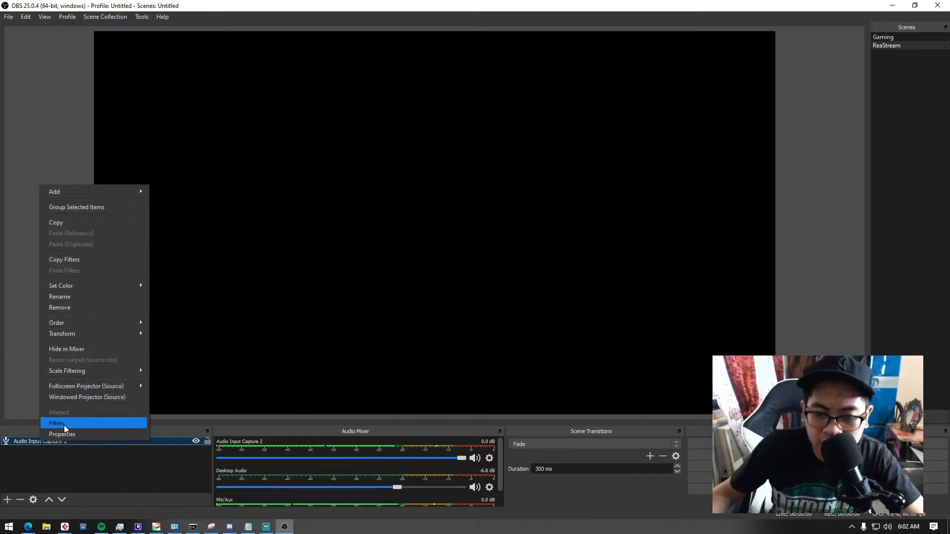
left_click(57, 424)
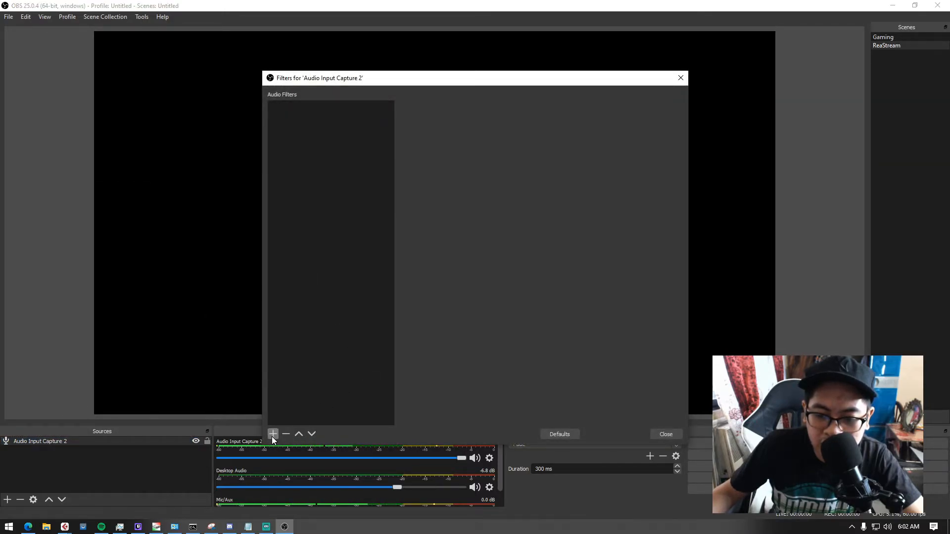
left_click(273, 434)
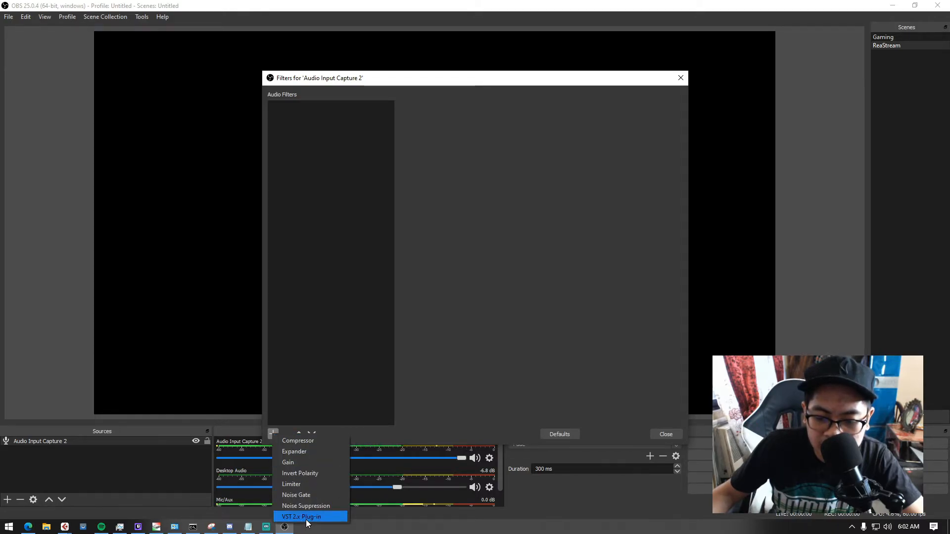
left_click(309, 516)
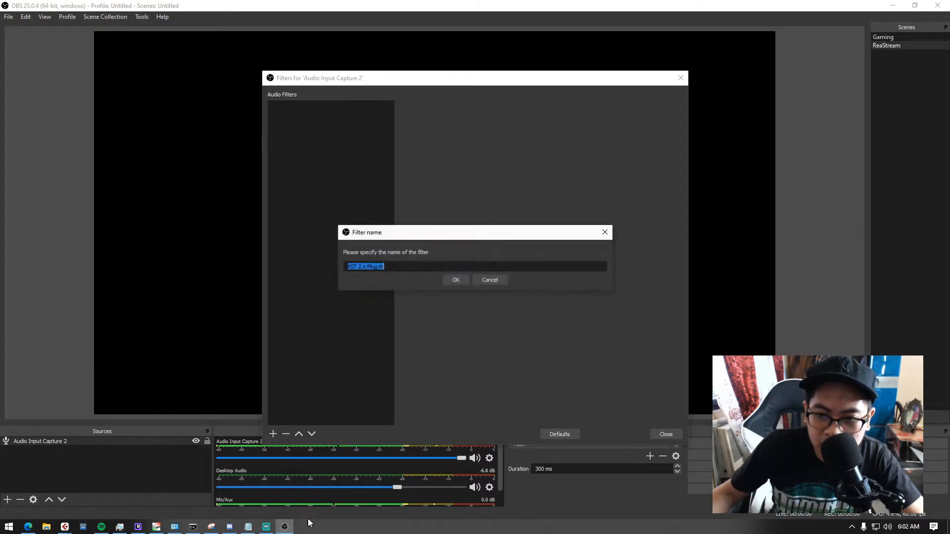
left_click(455, 279)
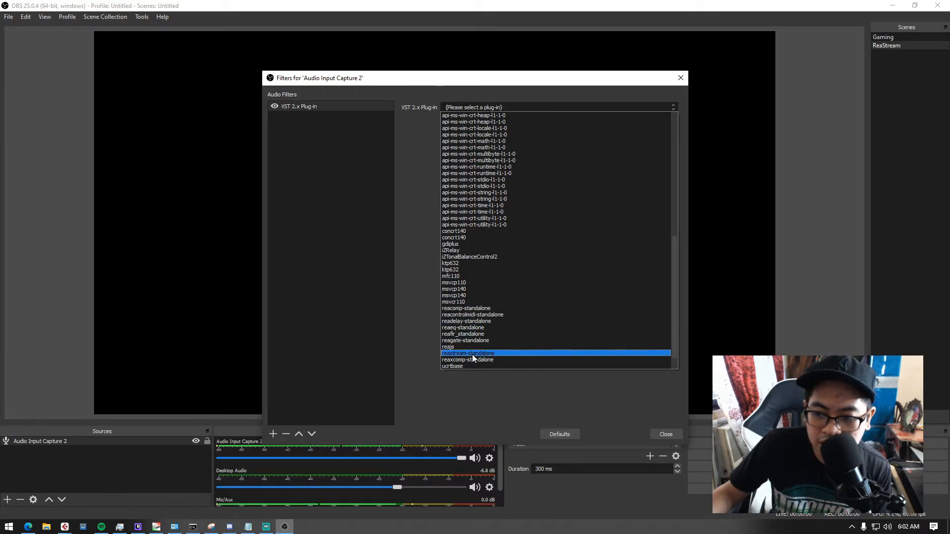
Choose reastream-standalone as the filter's VST plug-in and show its interface in receive mode
left_click(467, 353)
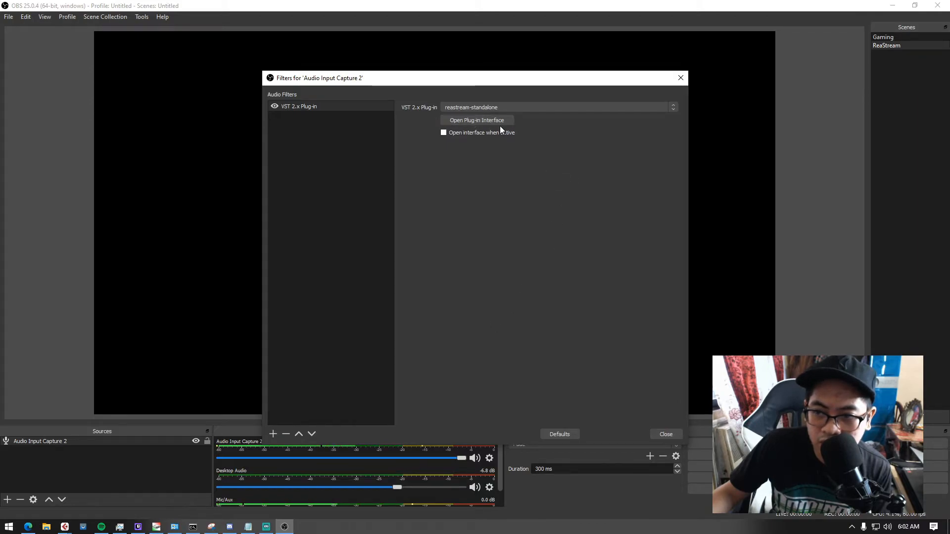
left_click(476, 119)
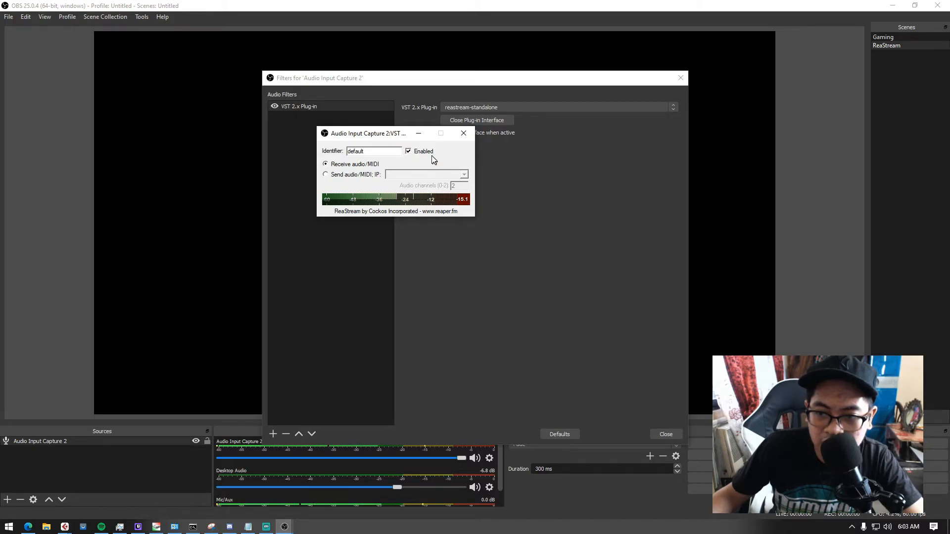
left_click_drag(371, 132, 397, 159)
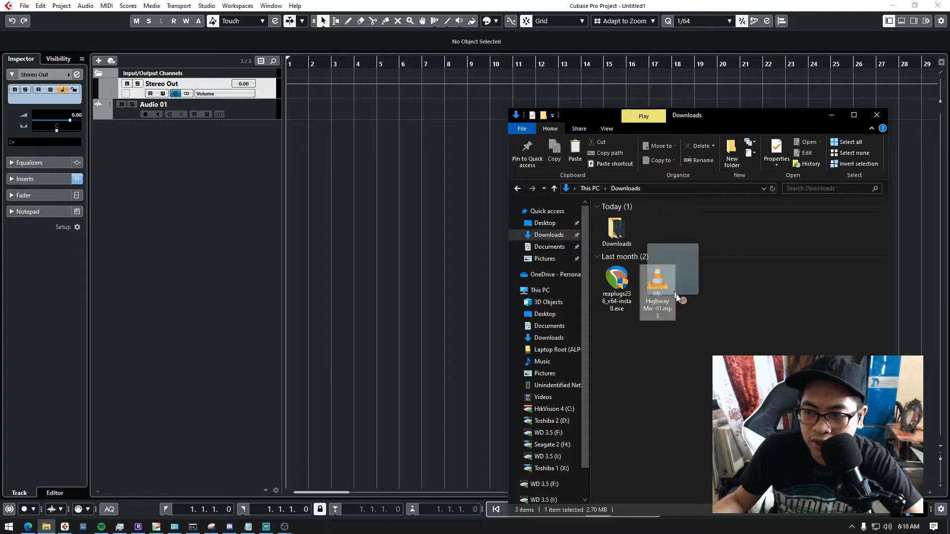
Import the mp3 from Downloads onto the Audio 01 track and move the ReaStream window aside
left_click(616, 282)
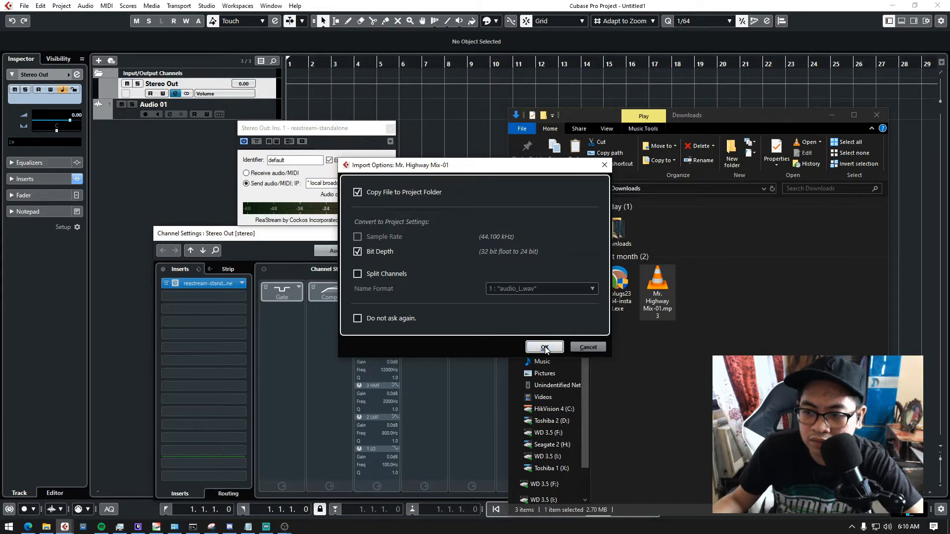
left_click(544, 347)
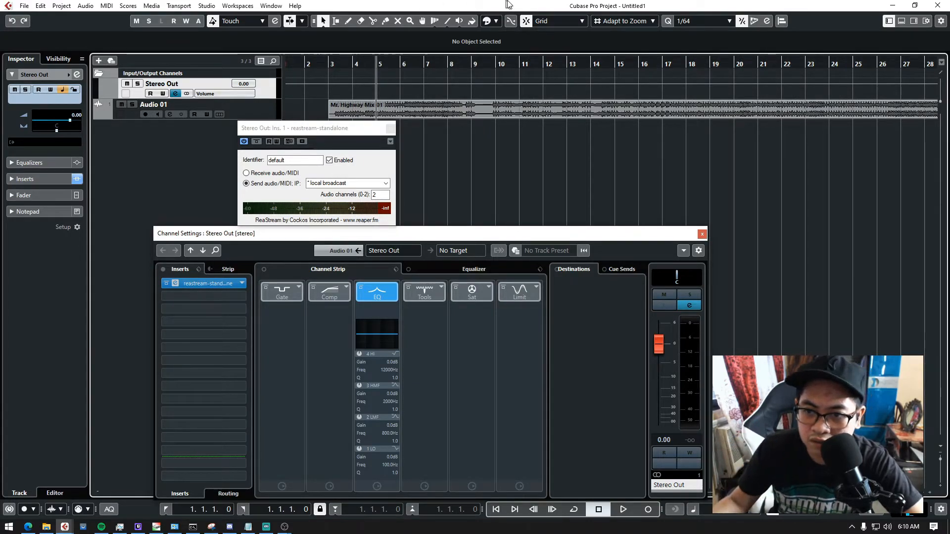
left_click_drag(316, 127, 351, 133)
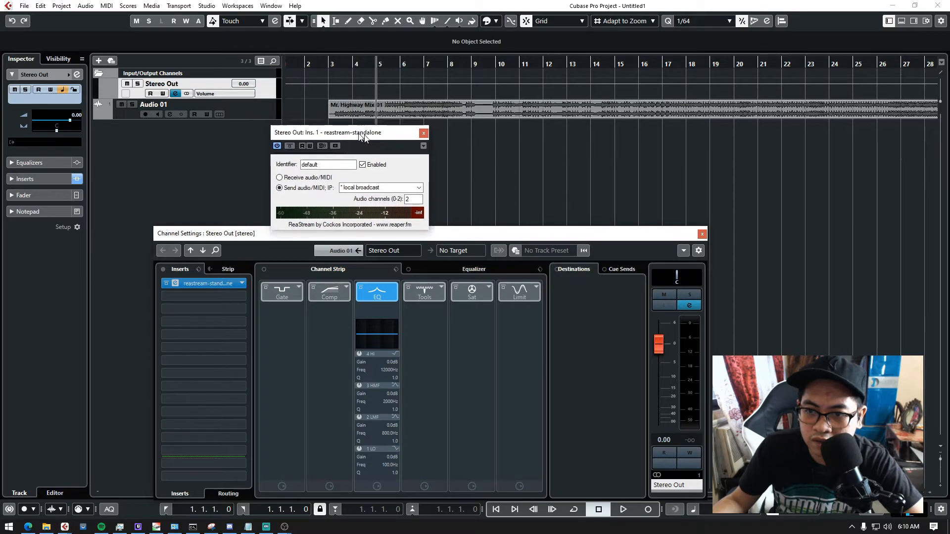
left_click_drag(349, 133, 380, 142)
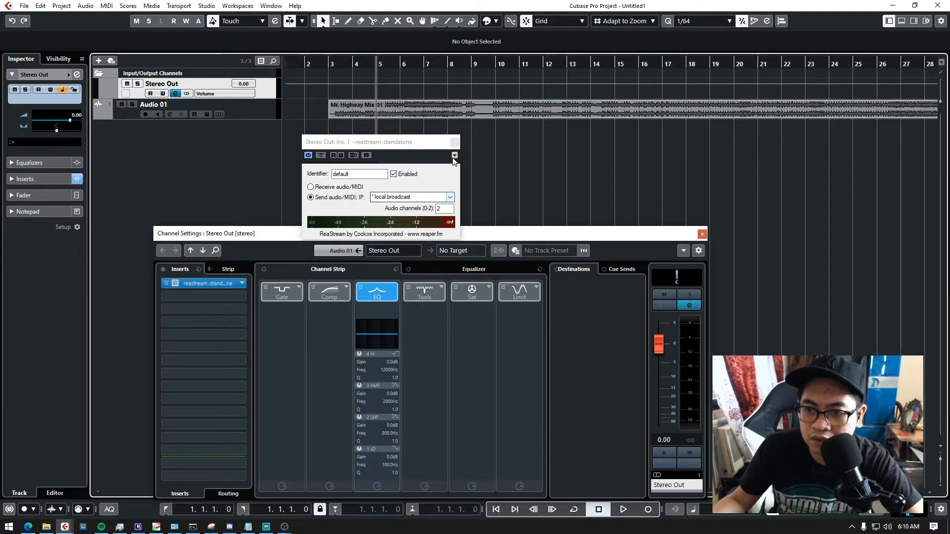
Close the Stereo Out channel windows, start playback and adjust the Audio 01 pan
left_click(703, 233)
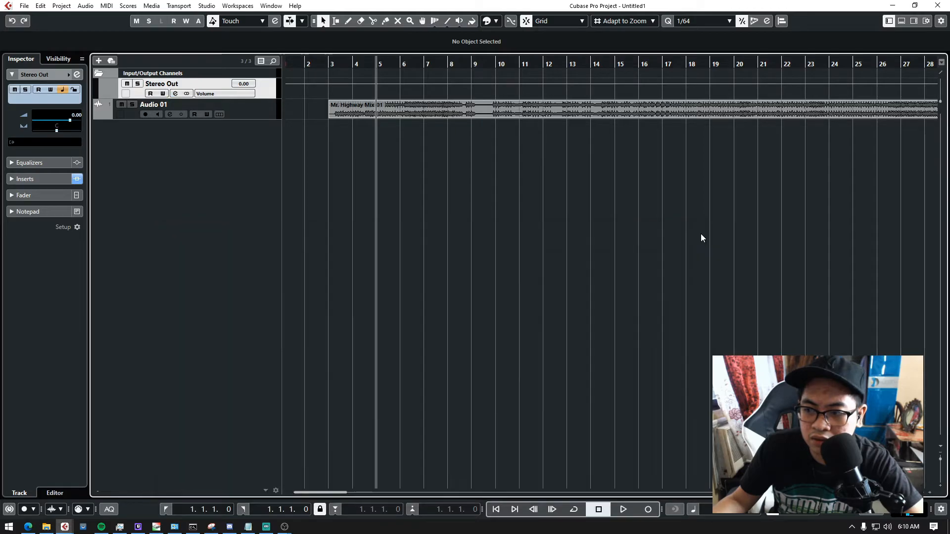
left_click(153, 105)
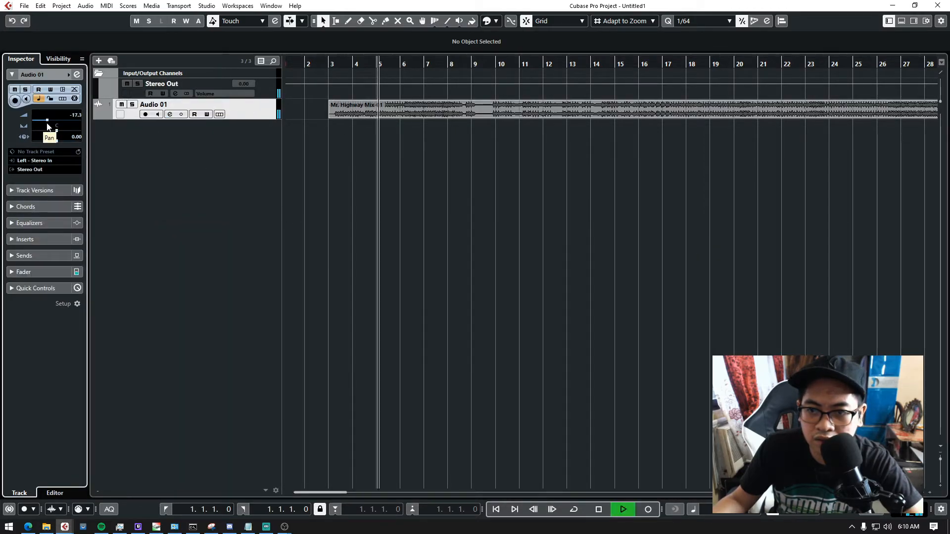
left_click_drag(47, 119, 53, 120)
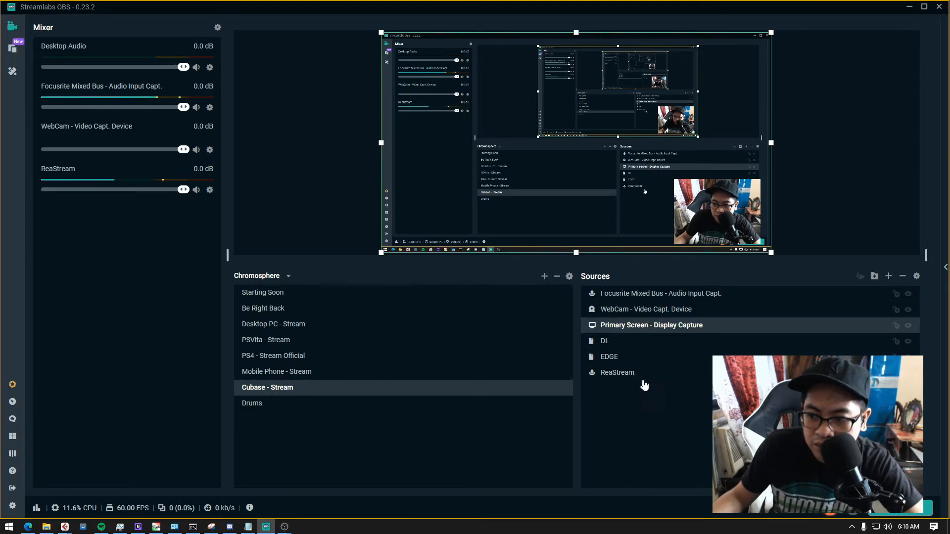
Open the ReaStream source's Filters in Streamlabs OBS to confirm reastream-standalone.dll is the VST plug-in
left_click(617, 372)
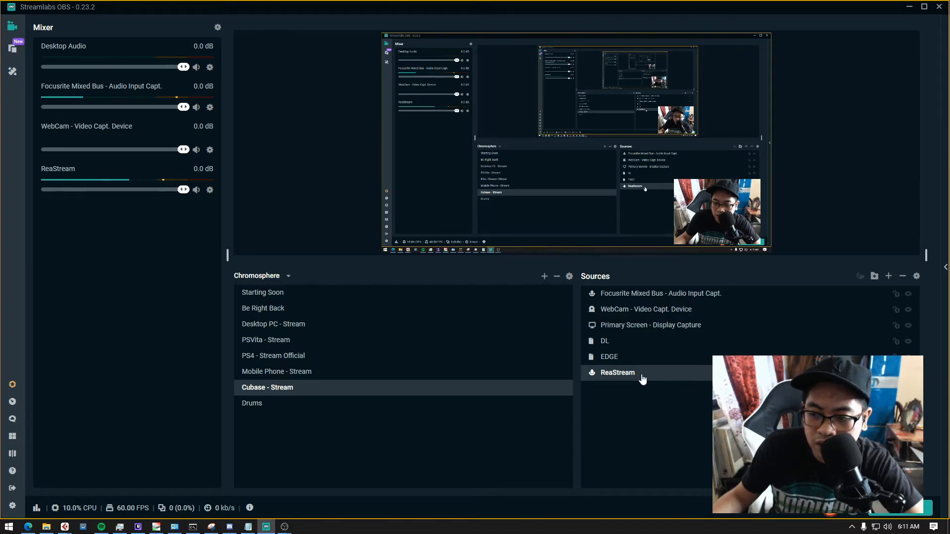
right_click(617, 372)
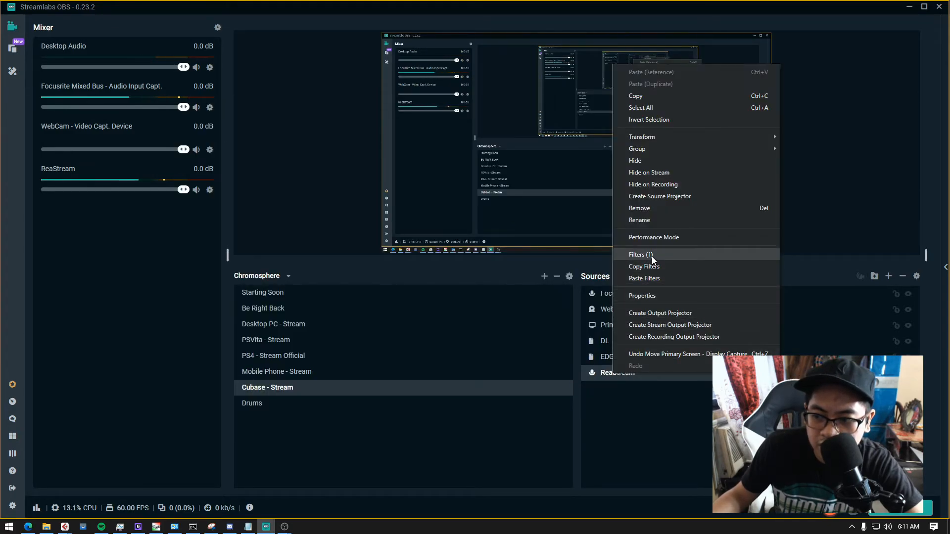
left_click(641, 254)
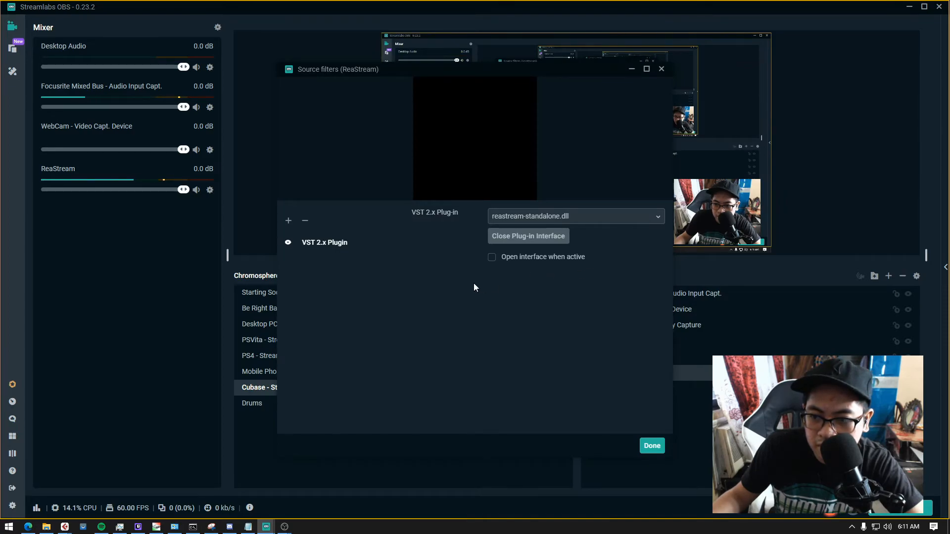
mouse_move(557, 223)
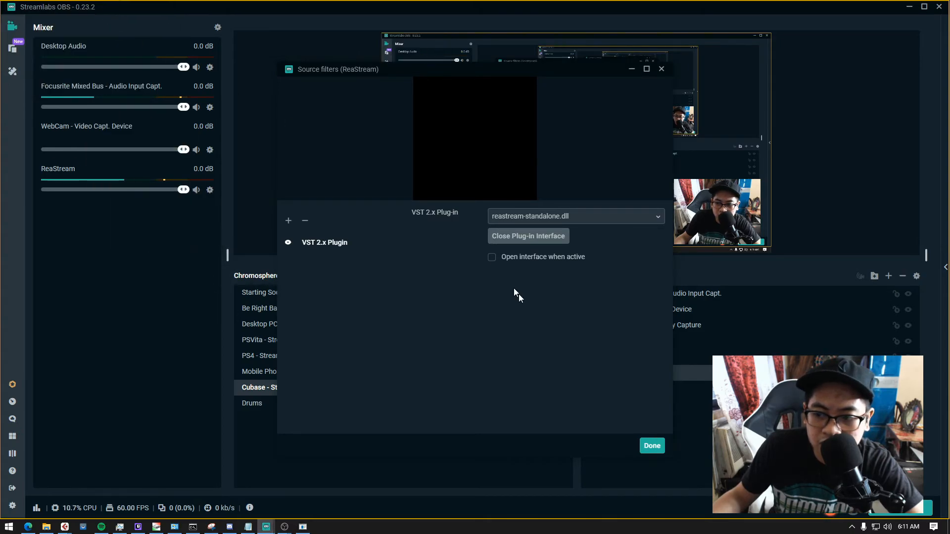
left_click(652, 445)
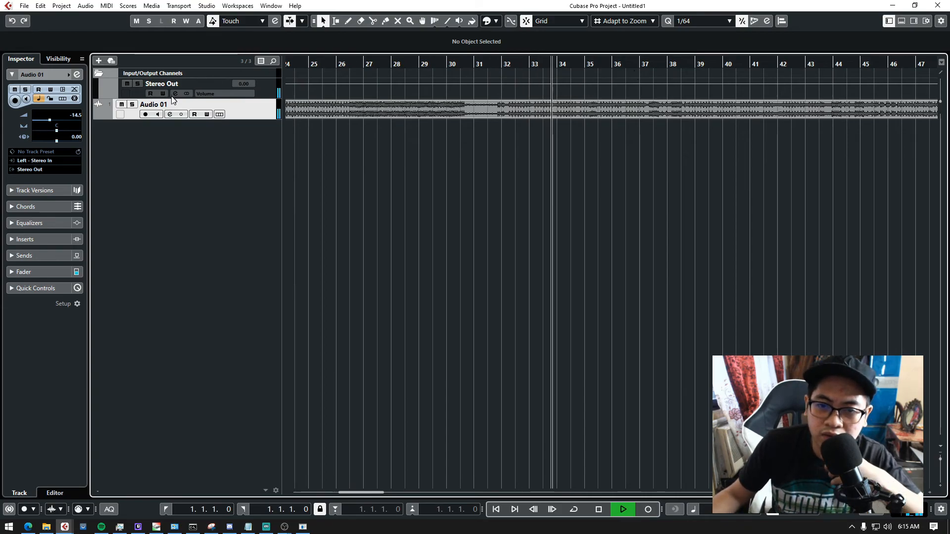
left_click(174, 93)
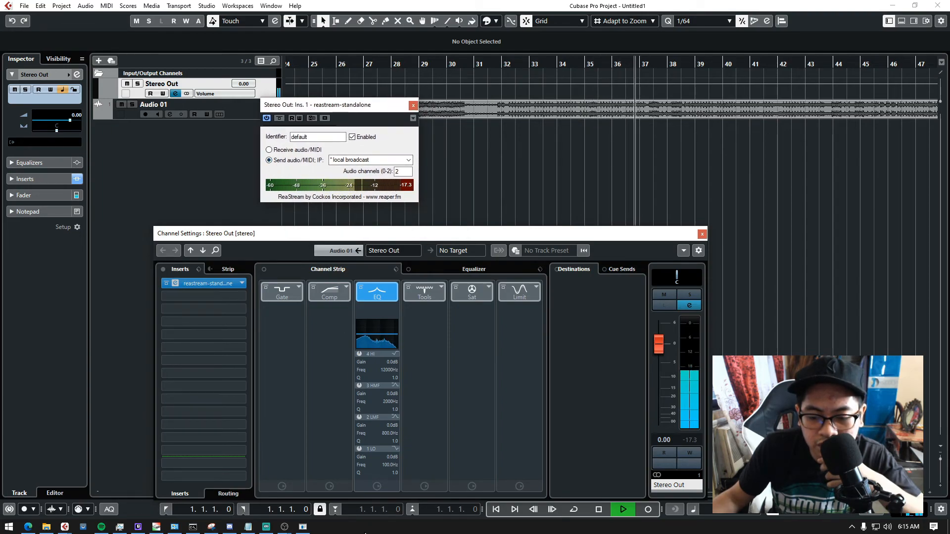
left_click(414, 105)
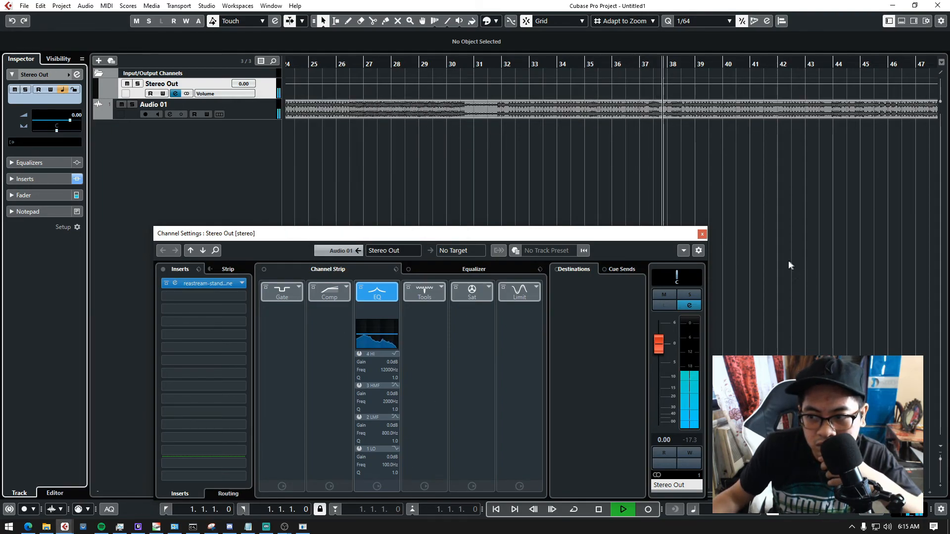
left_click(701, 234)
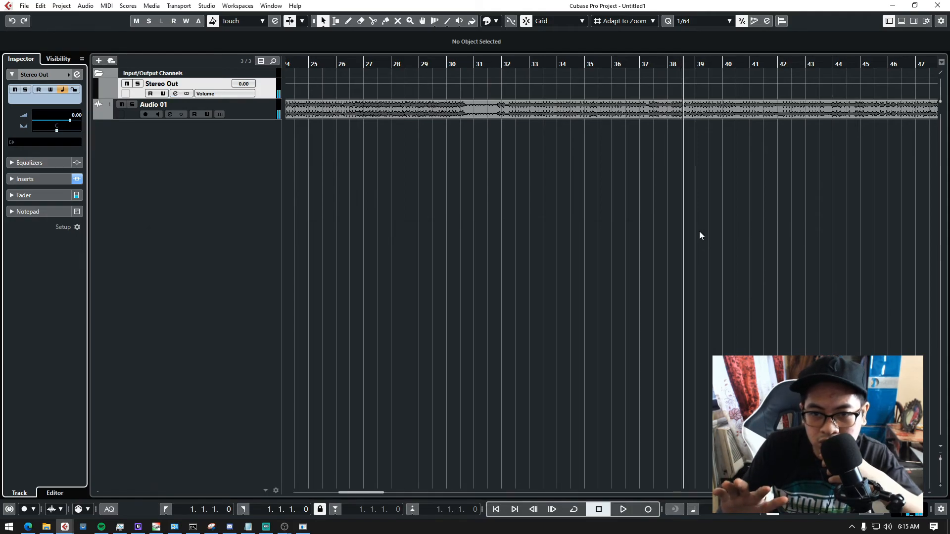
left_click(624, 508)
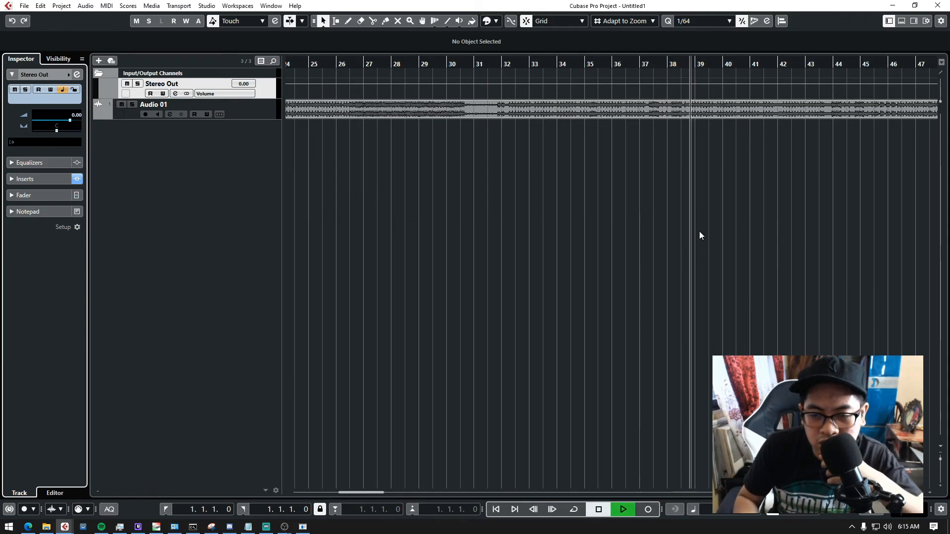